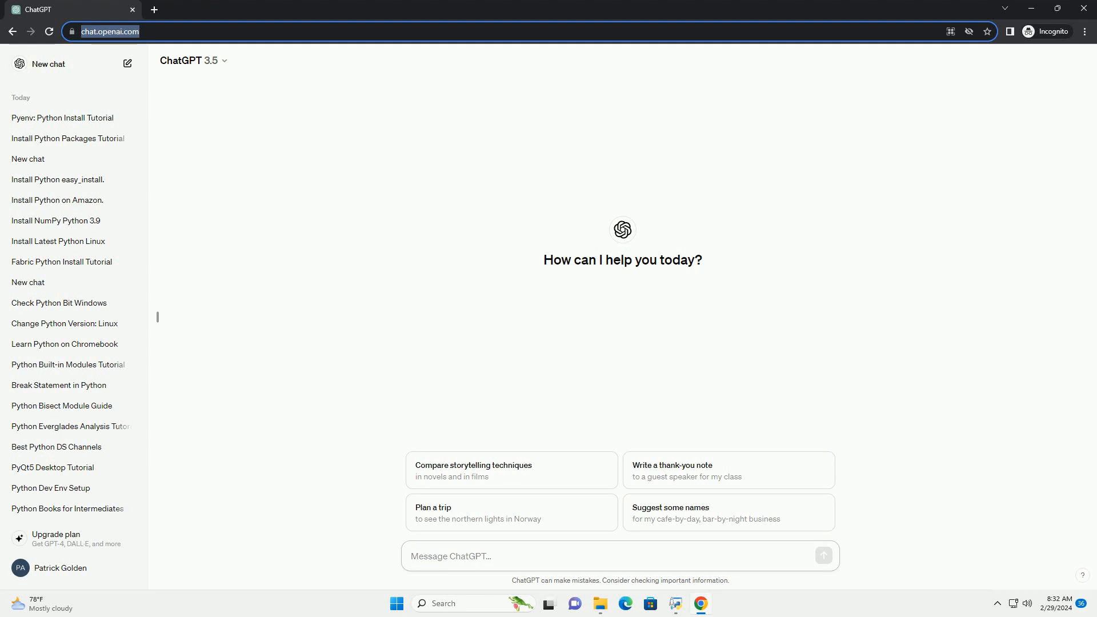
- Ask ChatGPT how to install a Python wheel file with pip and let the answer generate
left_click(453, 555)
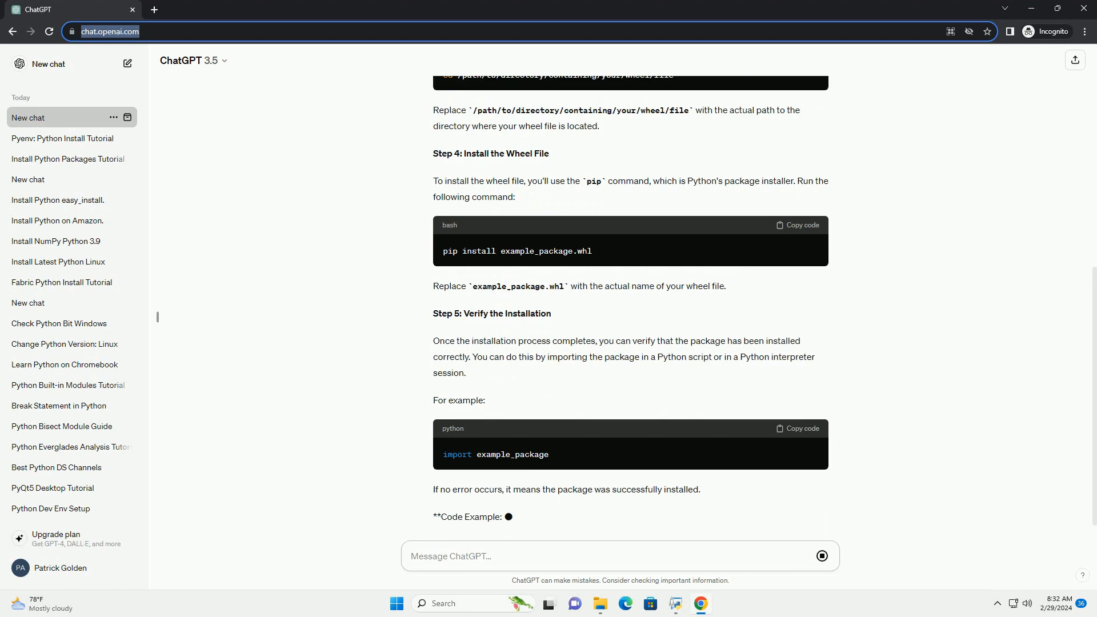
- Scroll down the chat to follow the Code Example section as its five steps and bash snippet appear
scroll("down", 3)
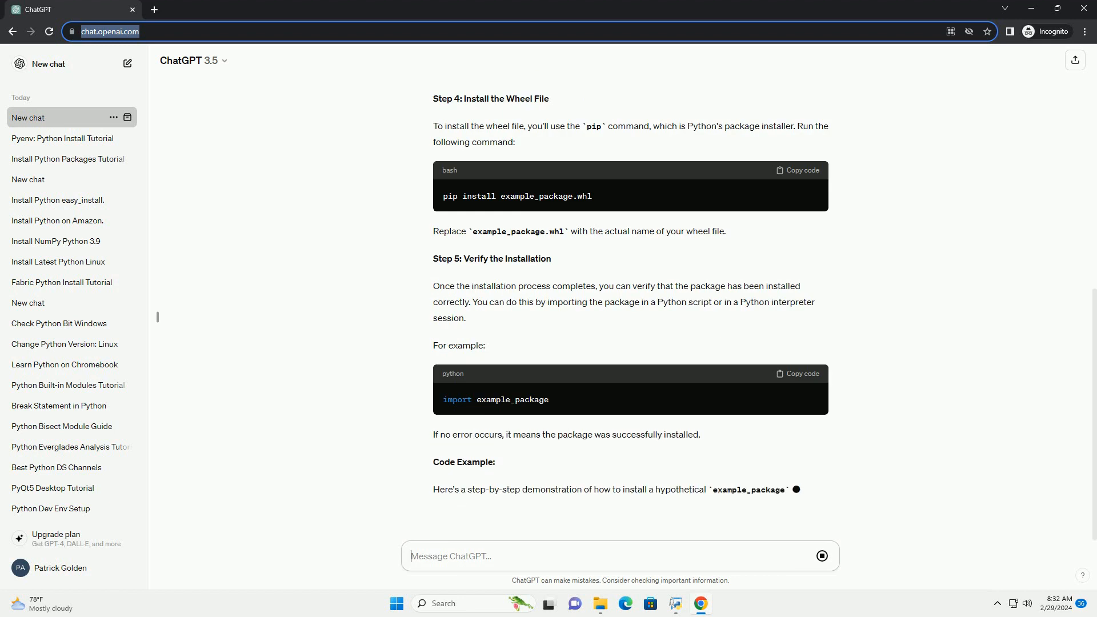
scroll("down", 3)
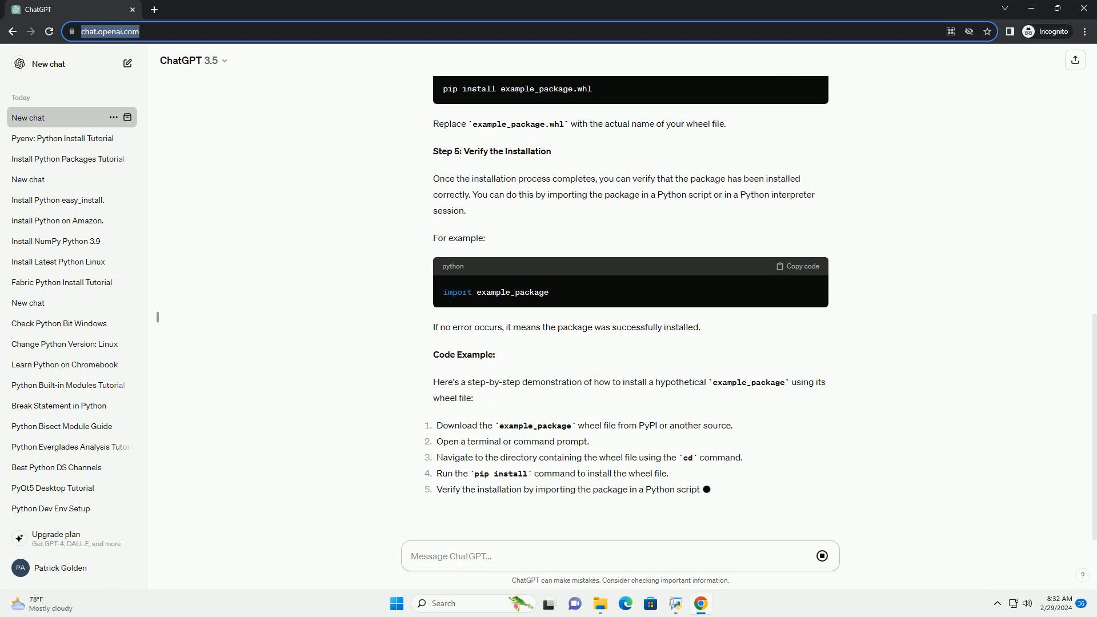
scroll("down", 3)
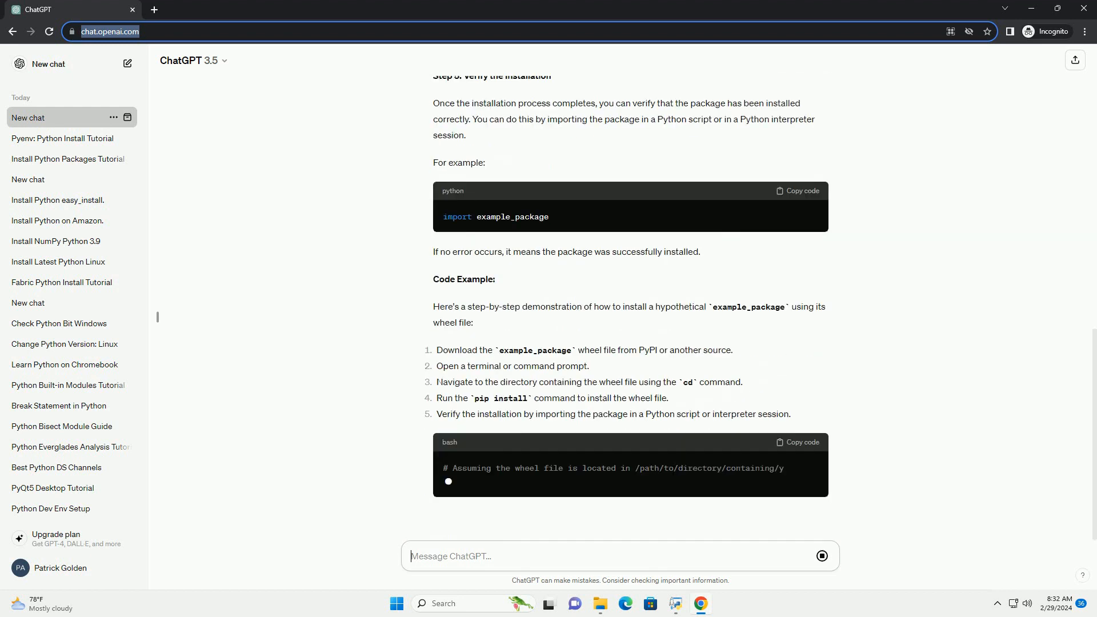